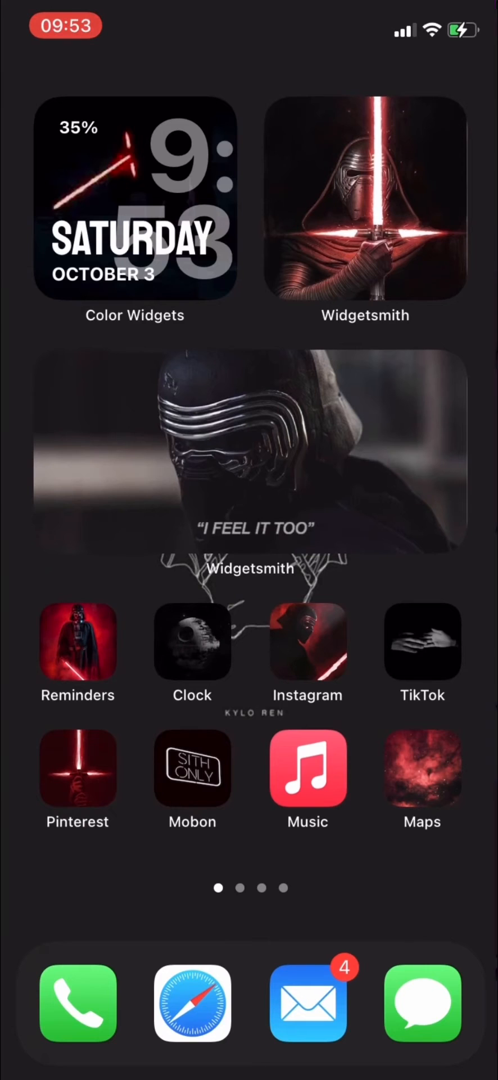
Step: Swipe left twice to reach the third home screen page of themed apps
scroll(left, 3)
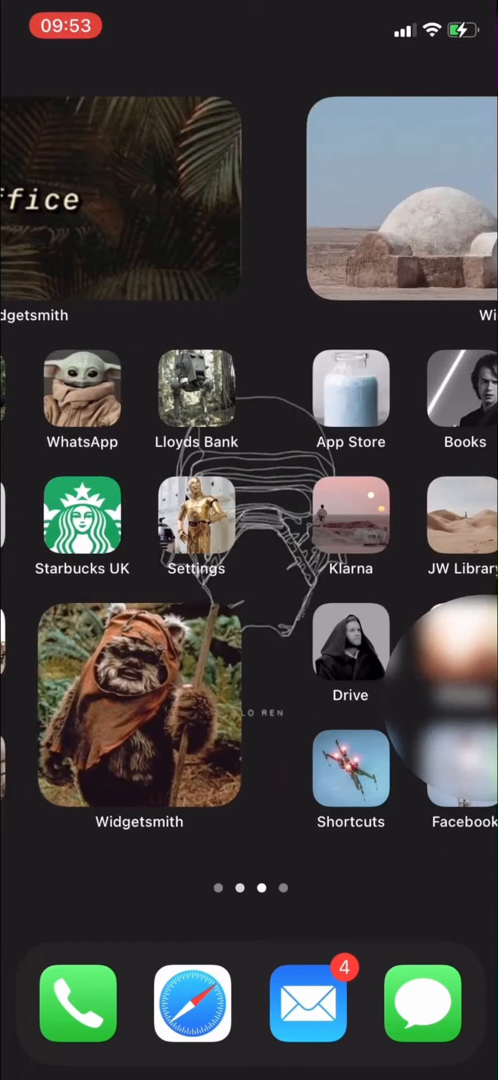
scroll(left, 3)
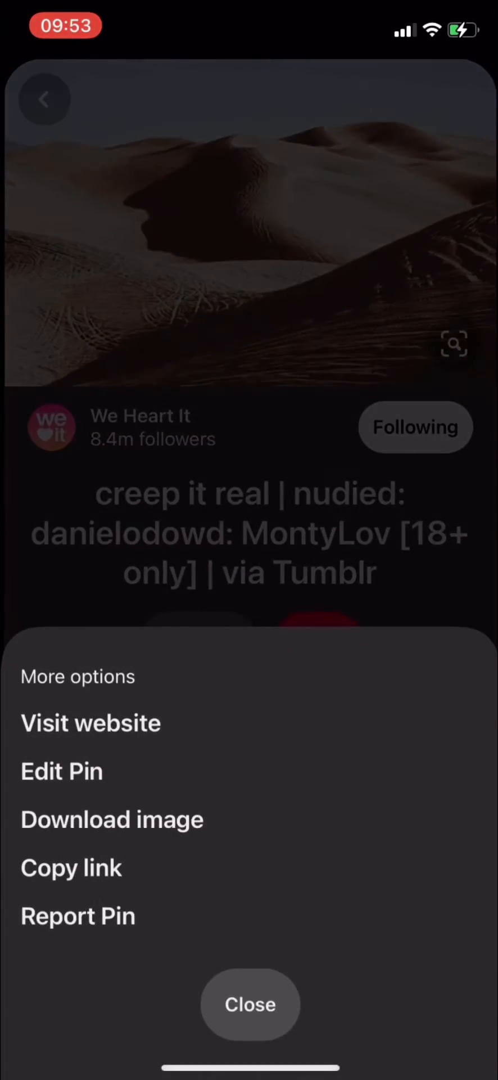
Step: Download the sand dunes and caped-figure desert pin images from Pinterest
click(112, 819)
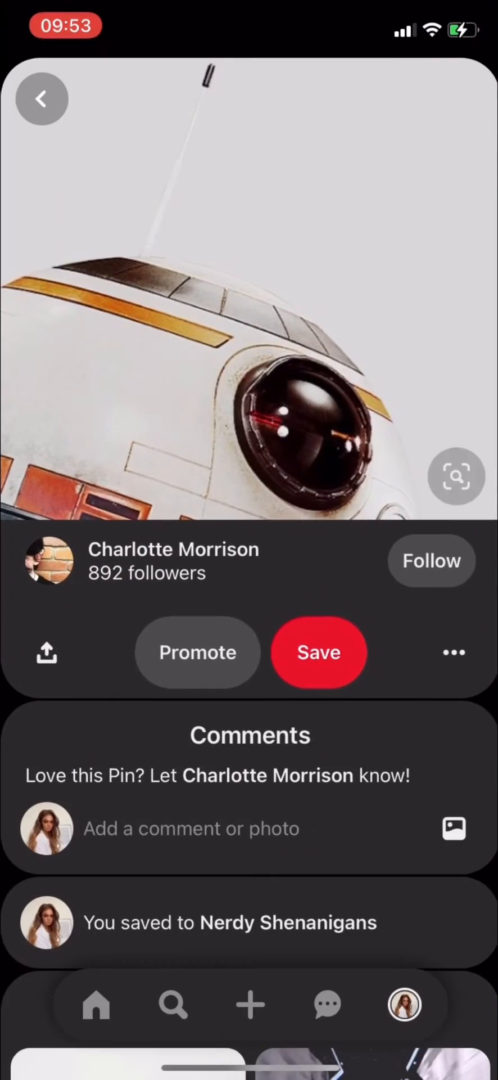
click(45, 652)
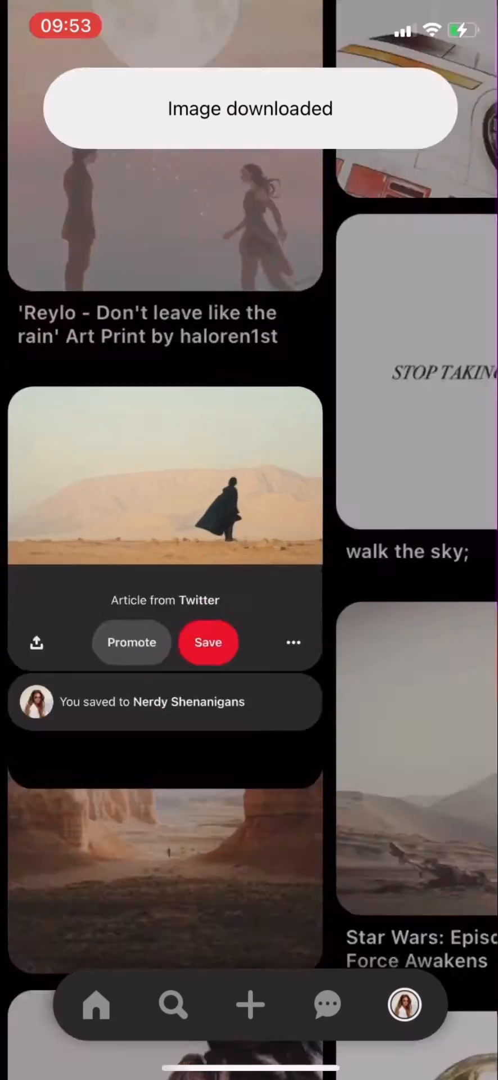
click(292, 643)
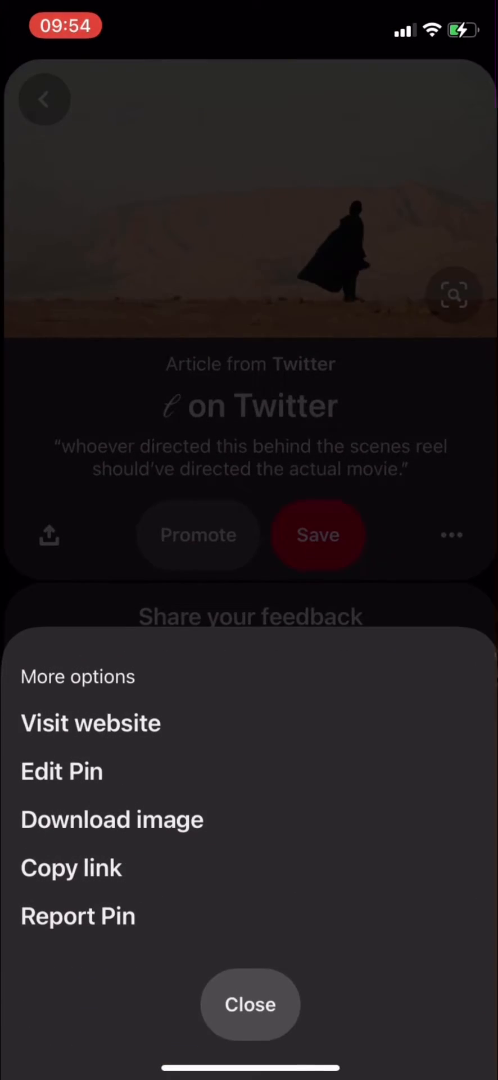
click(112, 819)
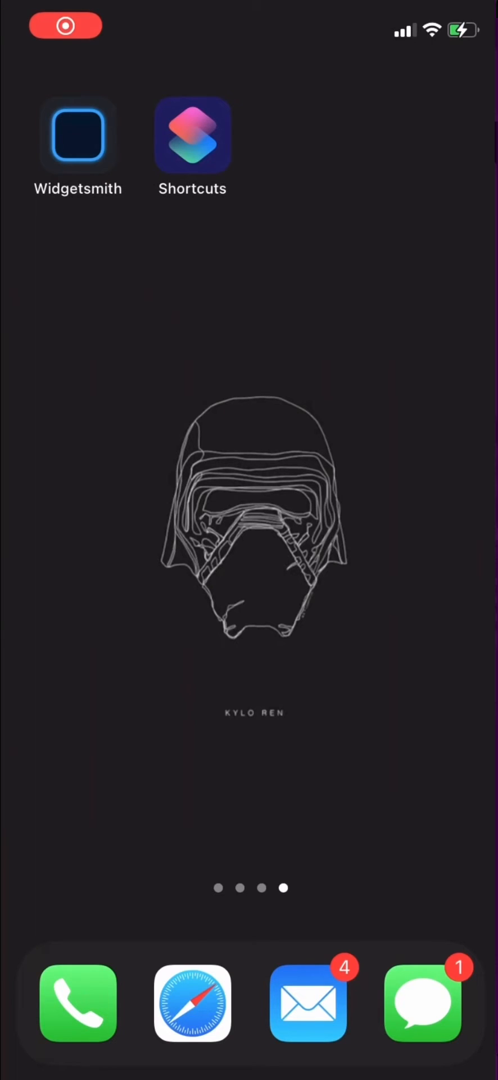
Step: Set Widgetsmith's new Medium #4 widget to Photo style showing the canyon image
click(78, 134)
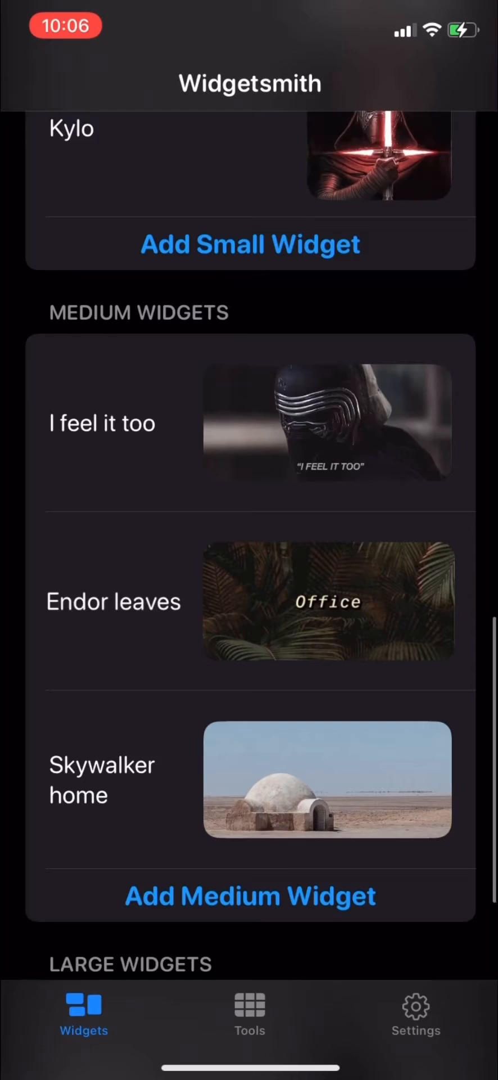
scroll(up, 3)
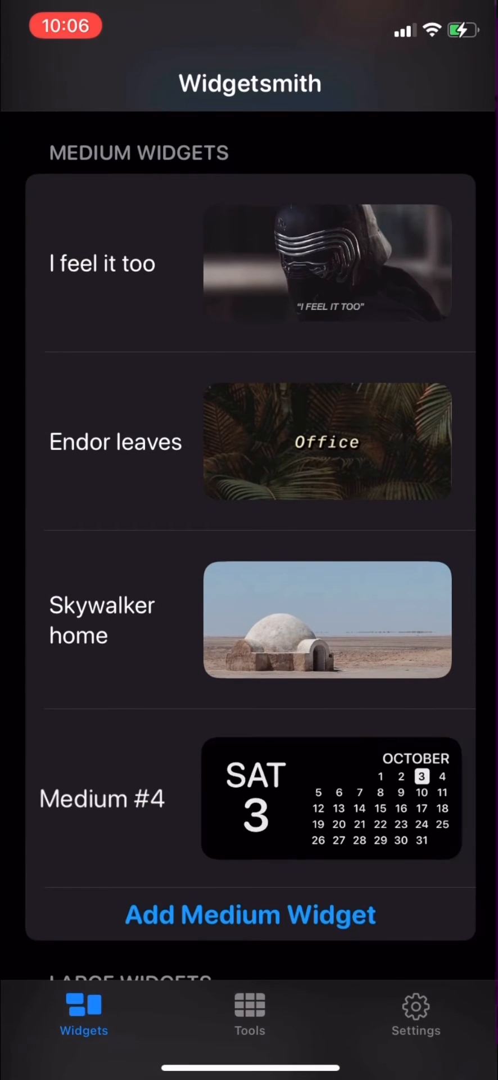
click(328, 798)
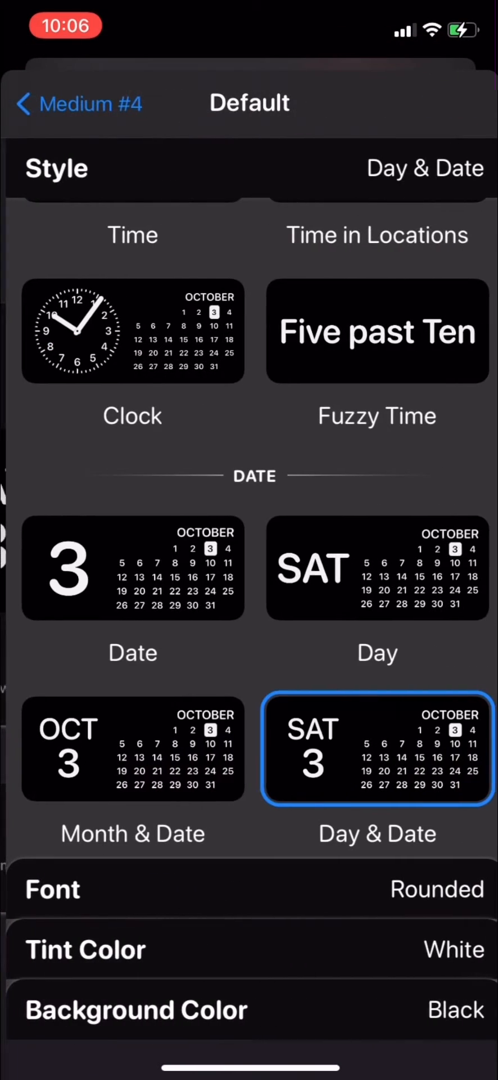
scroll(down, 3)
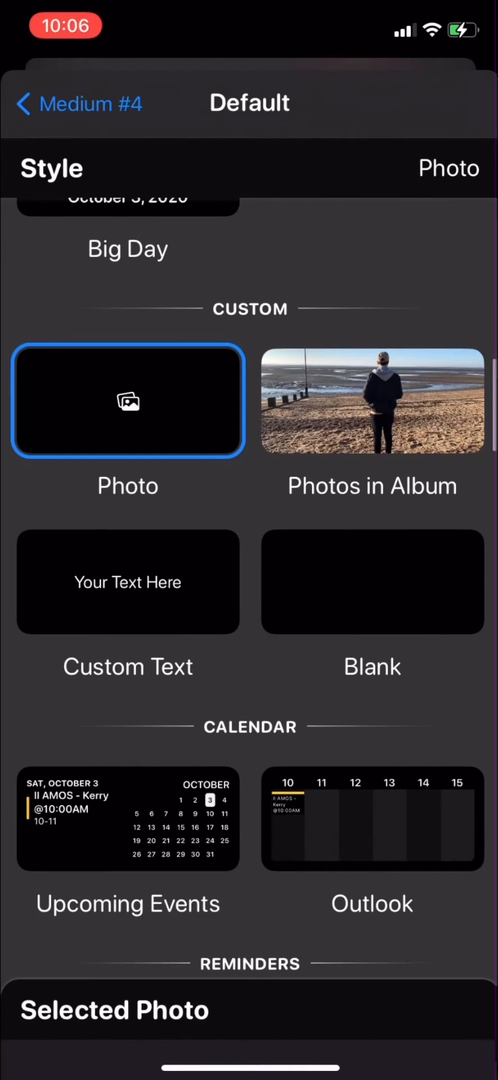
click(127, 402)
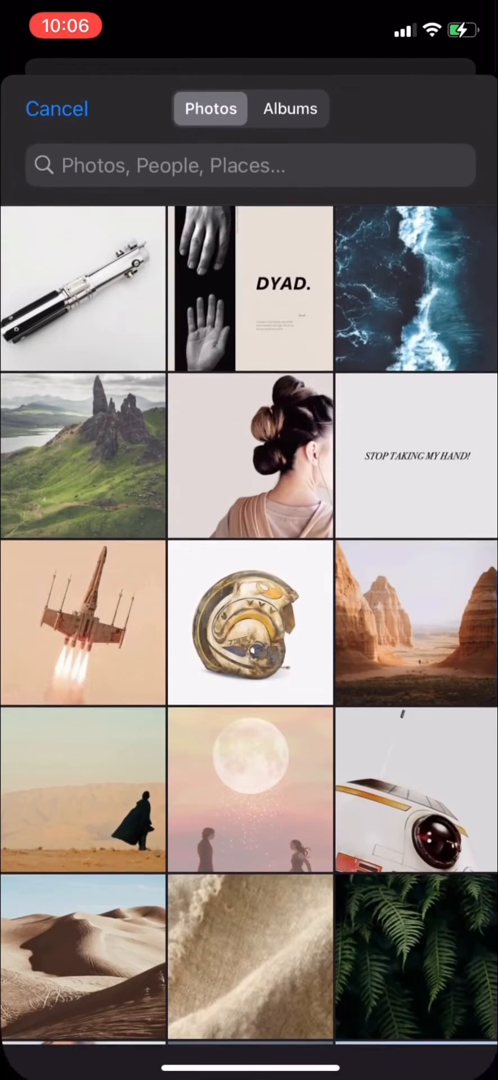
click(416, 623)
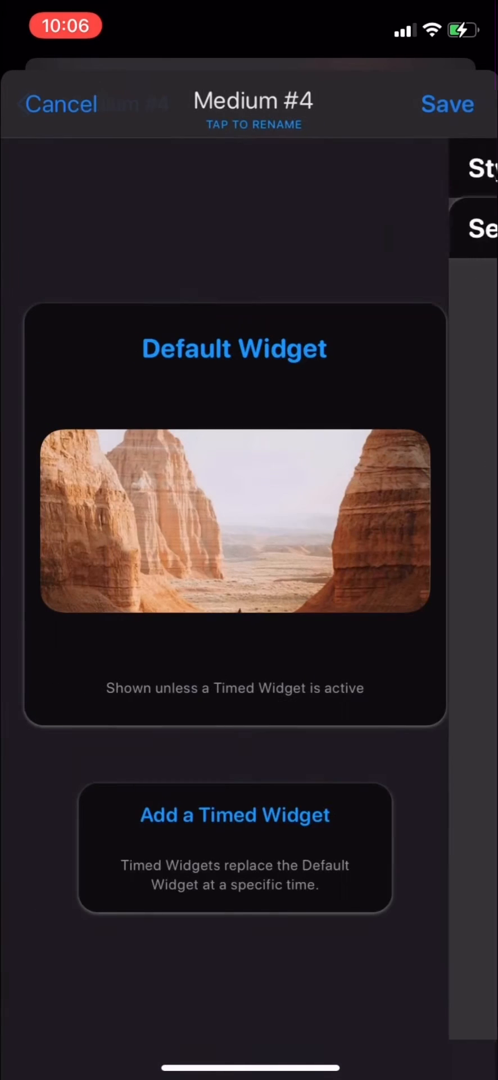
Step: Rename the canyon photo widget to 'Canyon'
click(254, 104)
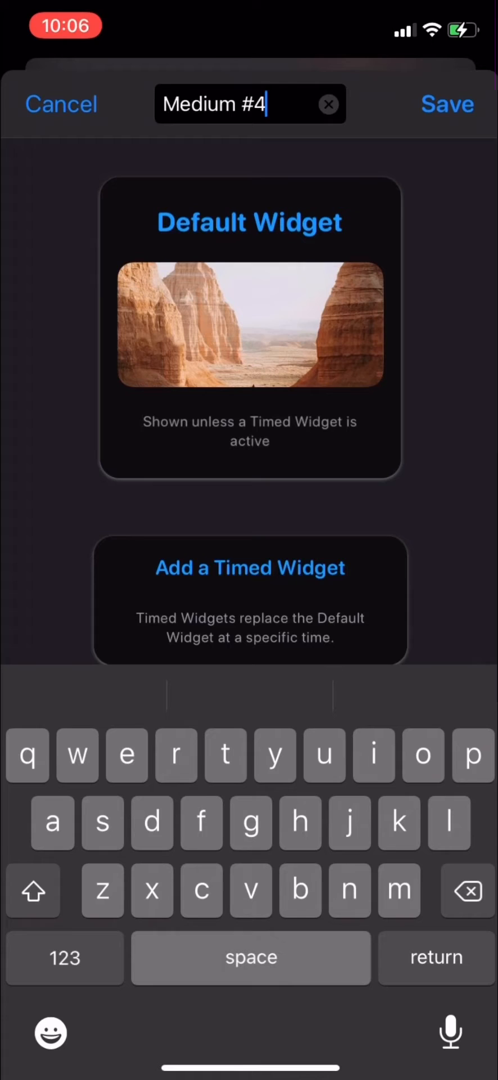
text(Canyo)
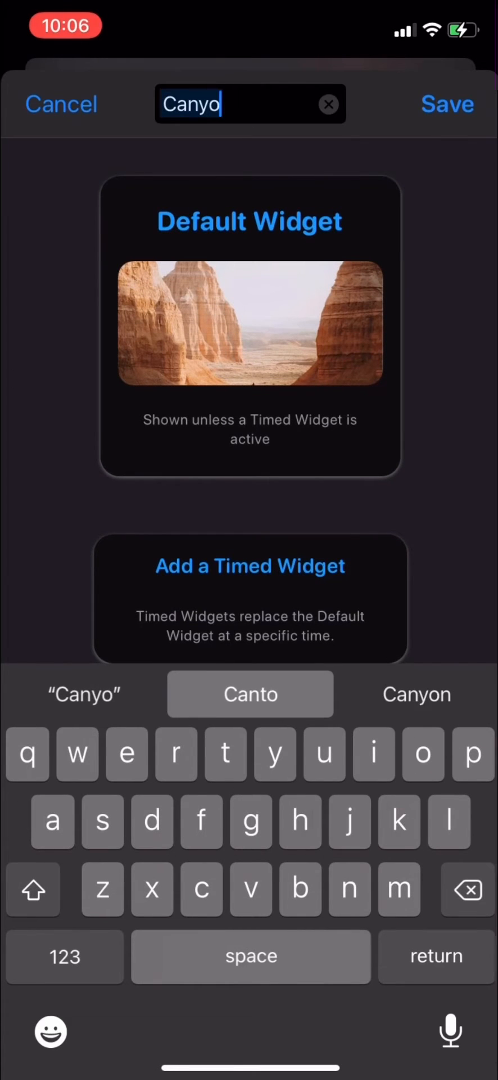
click(447, 104)
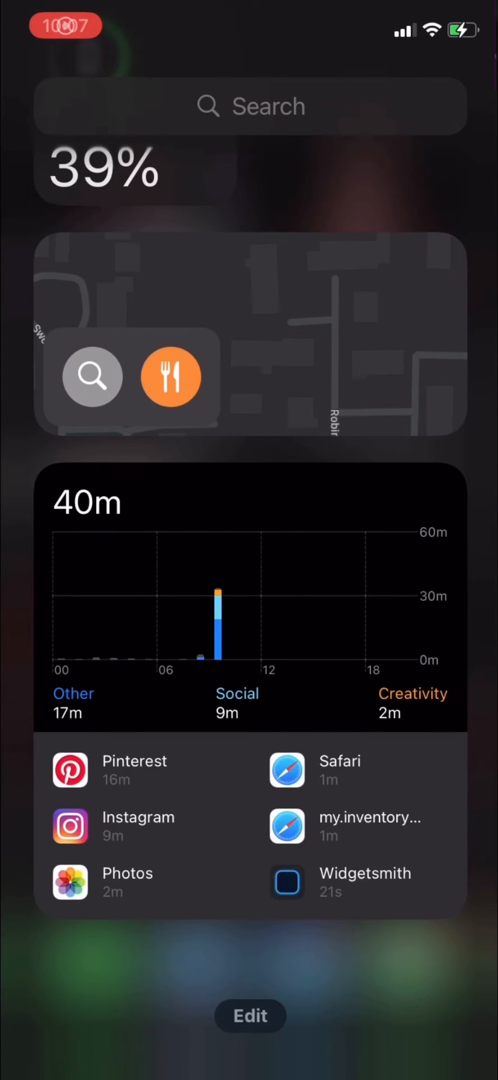
Step: Add the medium Widgetsmith canyon widget to the last page's top and finish editing
click(249, 1016)
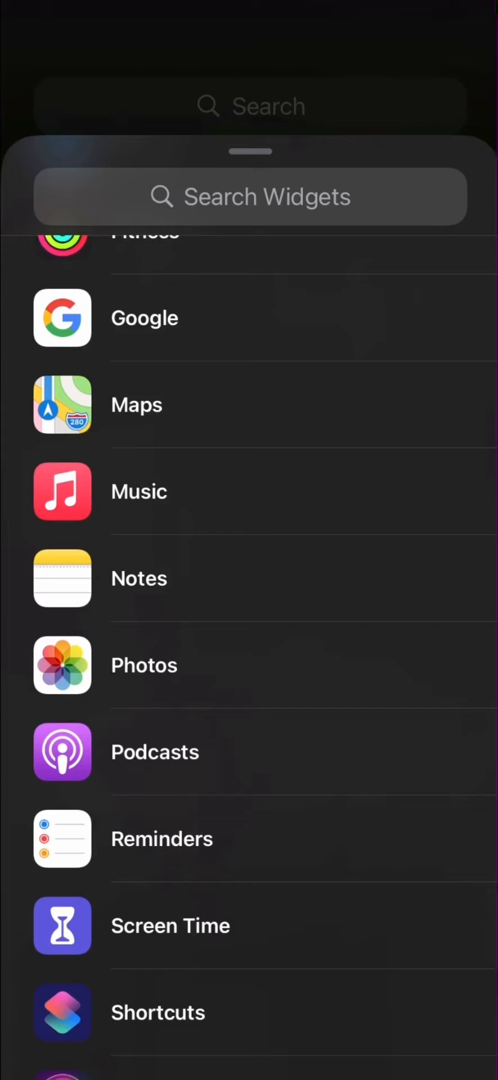
scroll(down, 3)
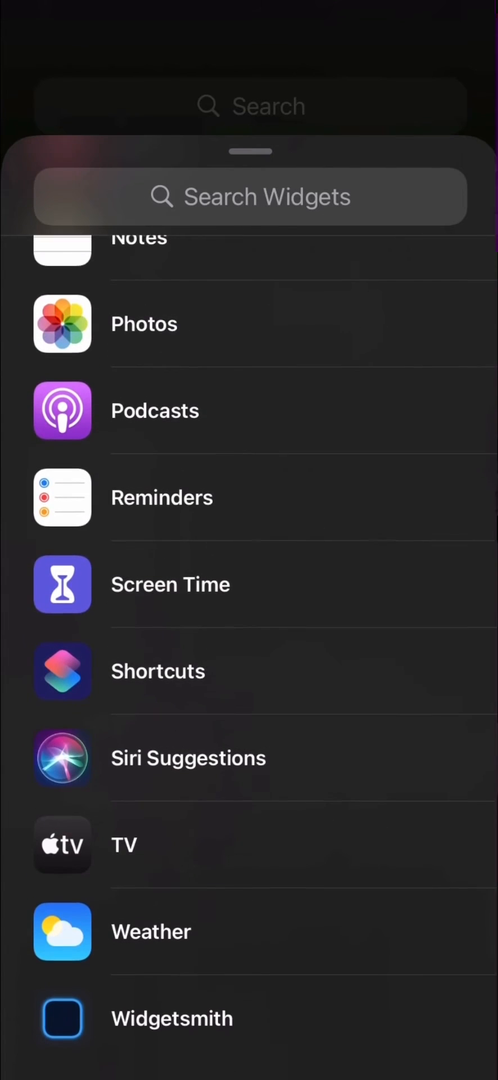
click(172, 1019)
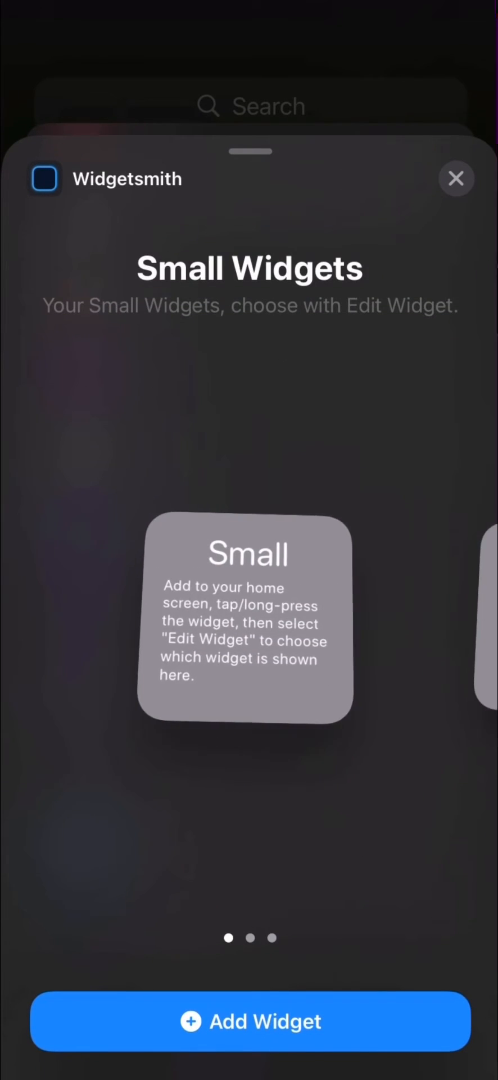
scroll(left, 3)
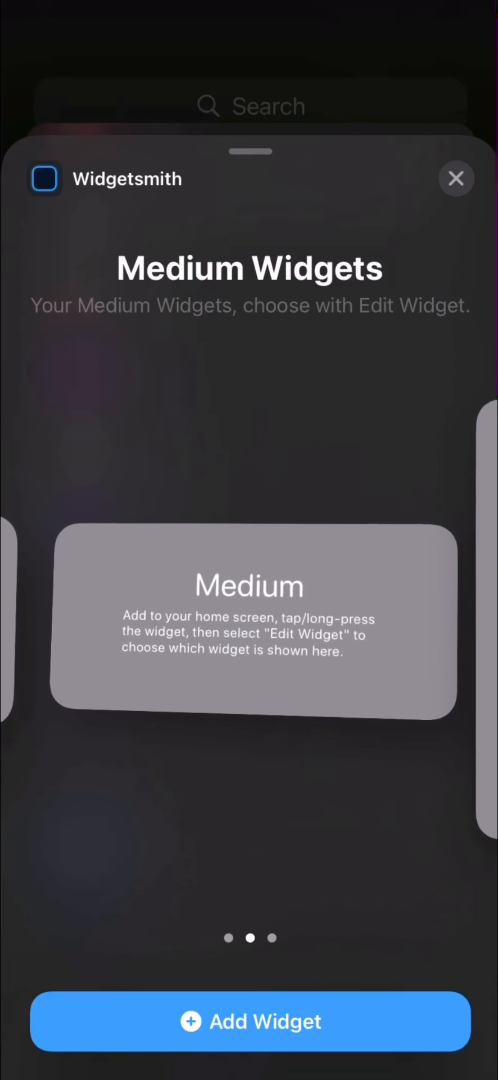
click(249, 1022)
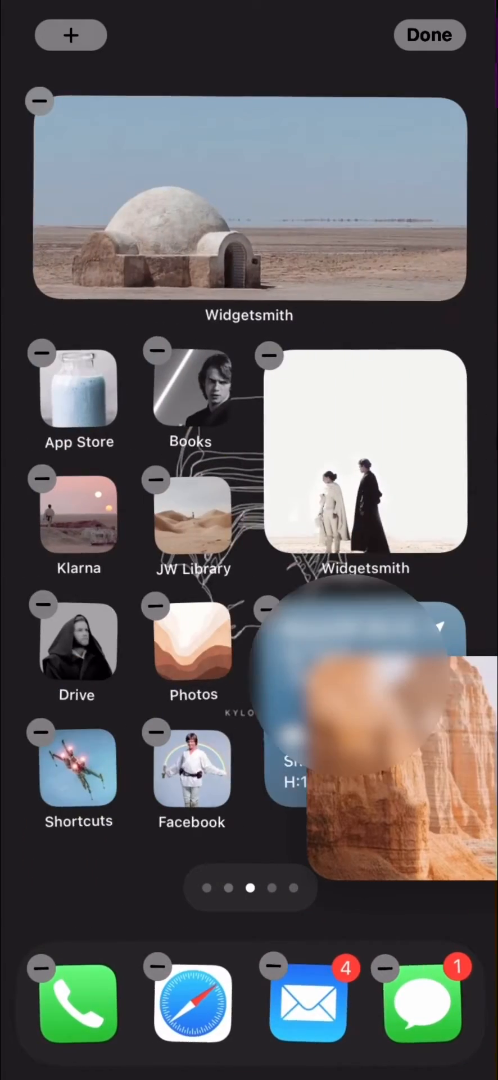
scroll(left, 3)
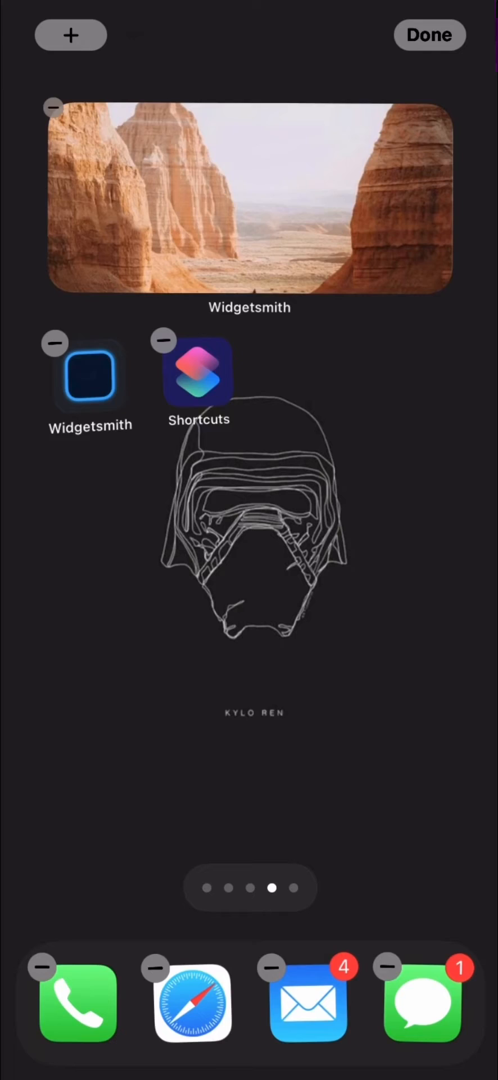
click(430, 34)
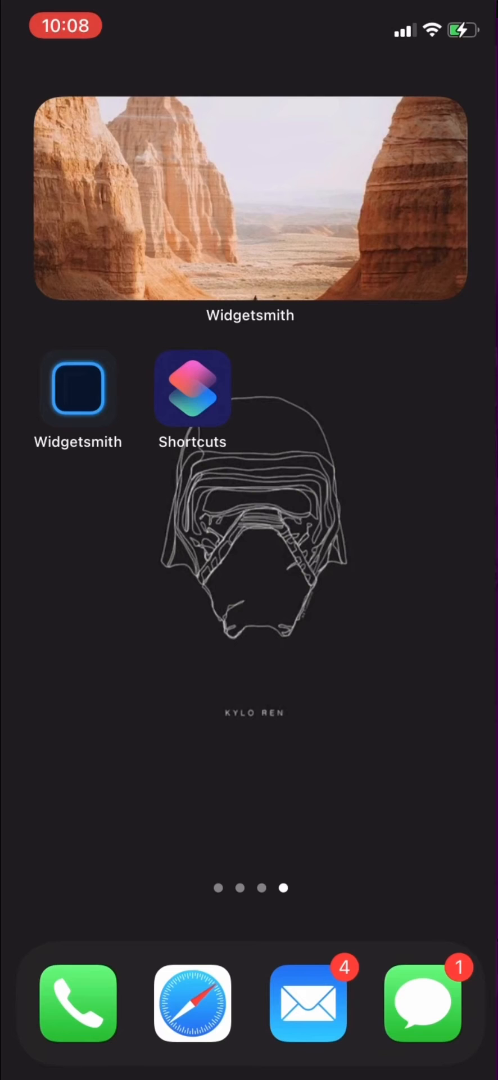
Step: Build a new shortcut with a single Open App action set to Tezza
click(193, 389)
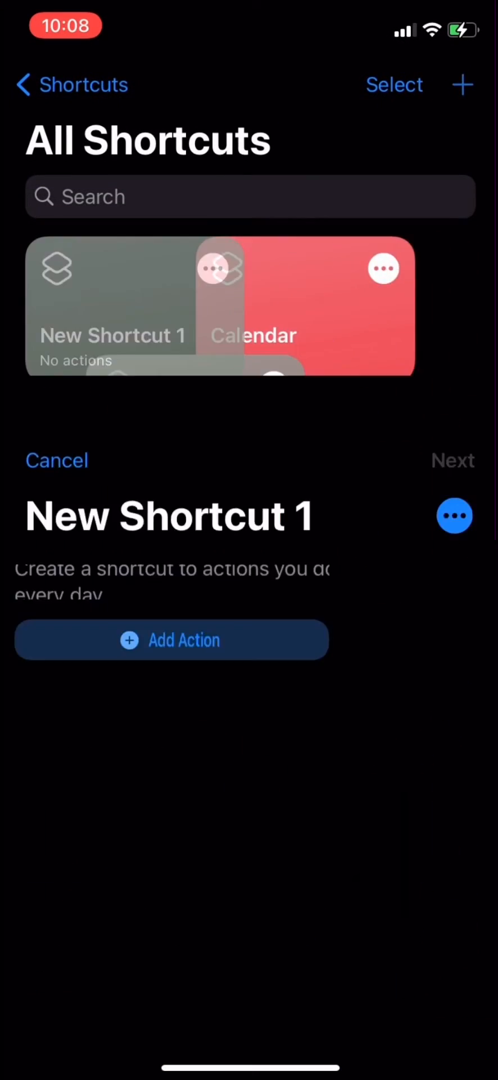
click(172, 640)
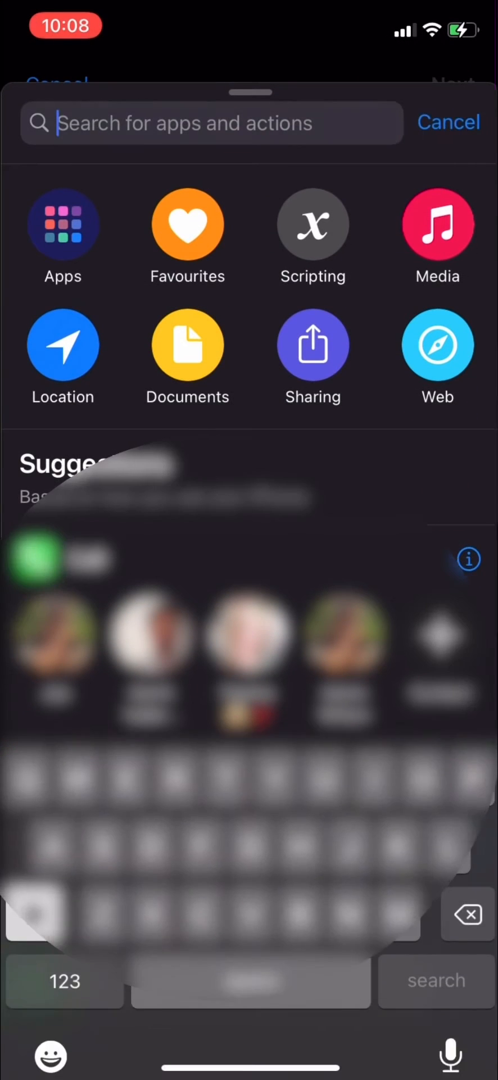
text(Open app)
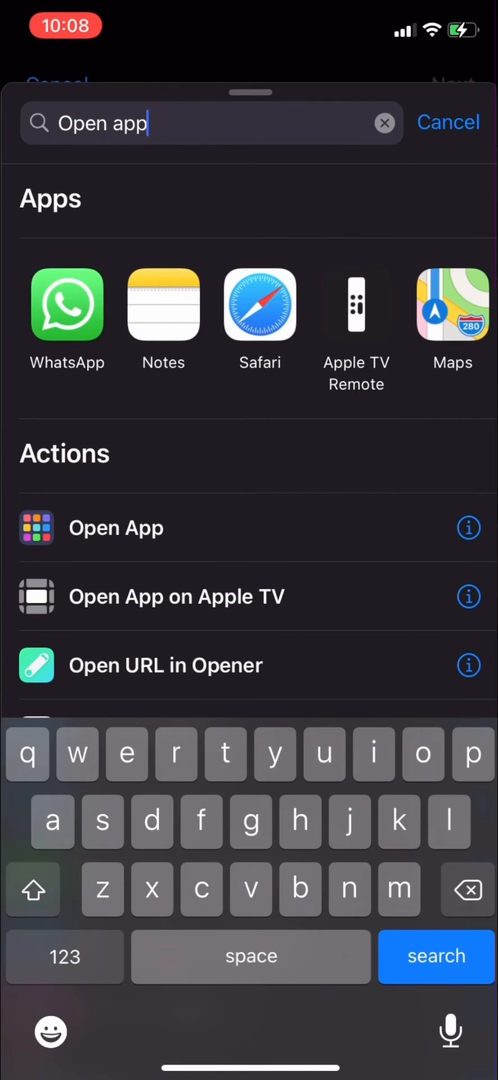
click(116, 529)
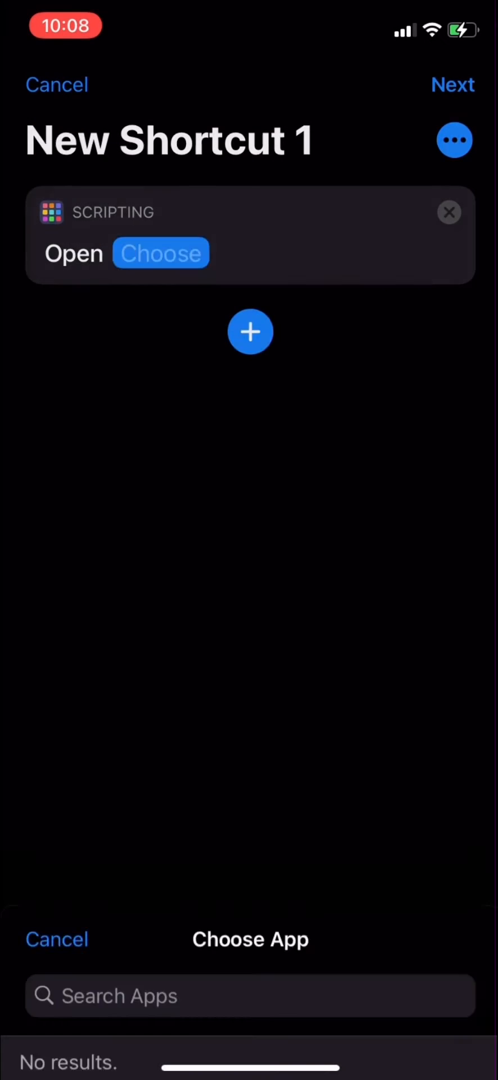
click(249, 995)
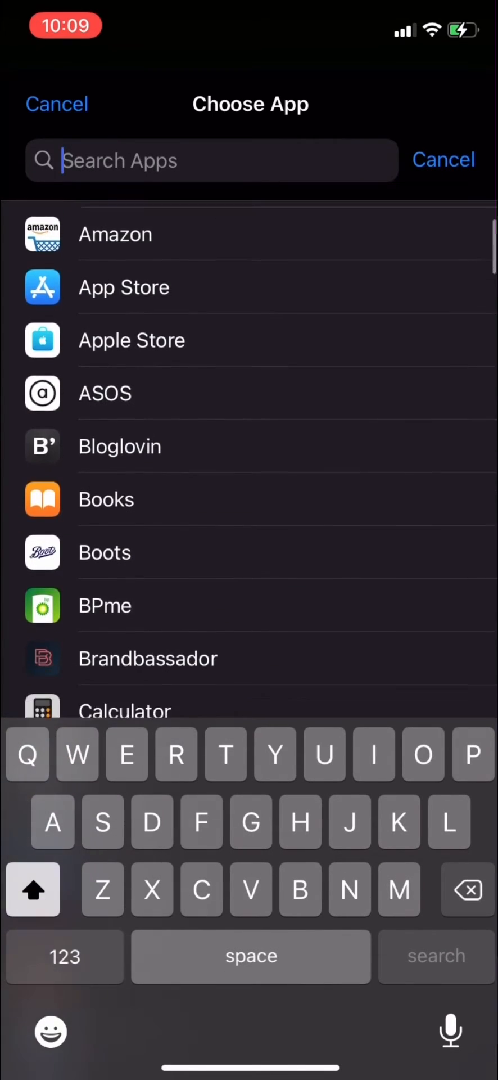
text(Tez)
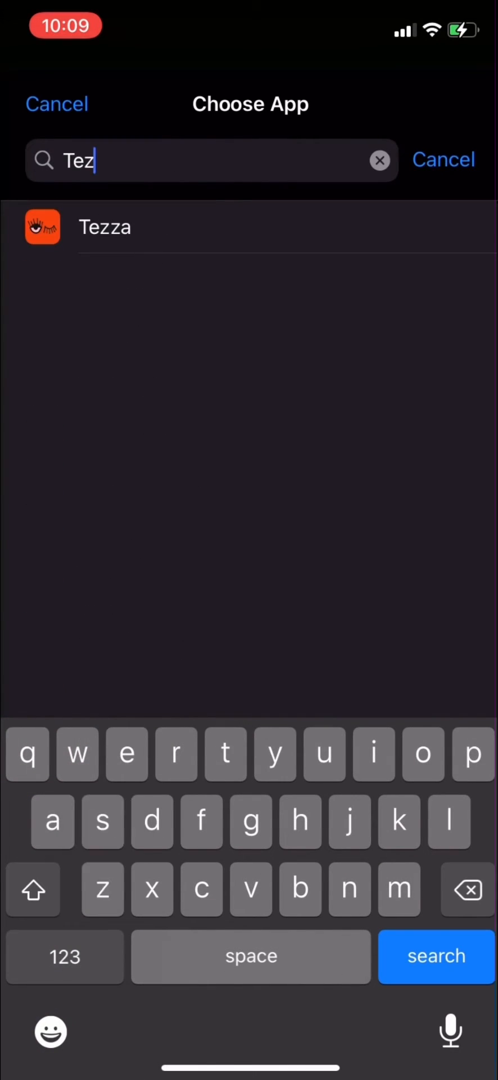
click(105, 228)
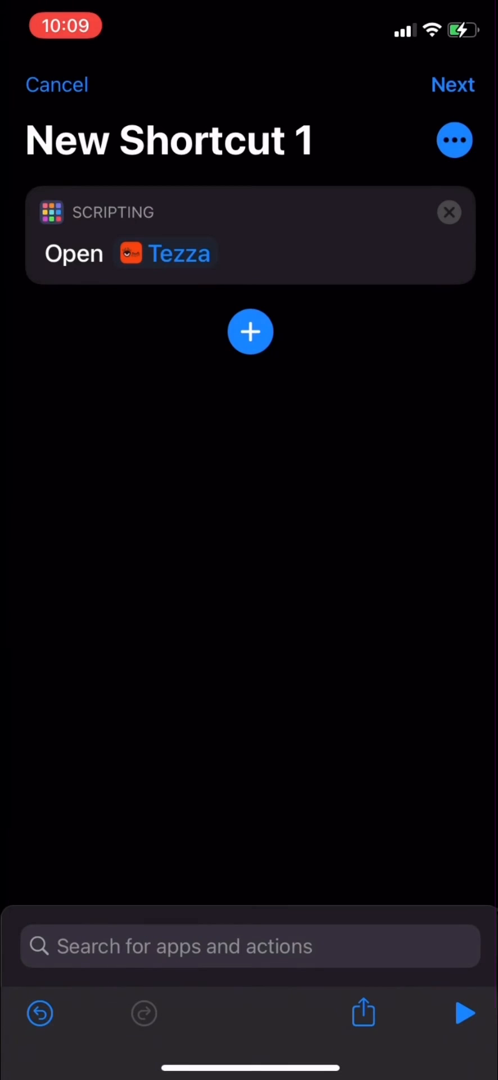
Step: Start adding the Tezza shortcut to the home screen under the name 'Tezza App'
click(455, 140)
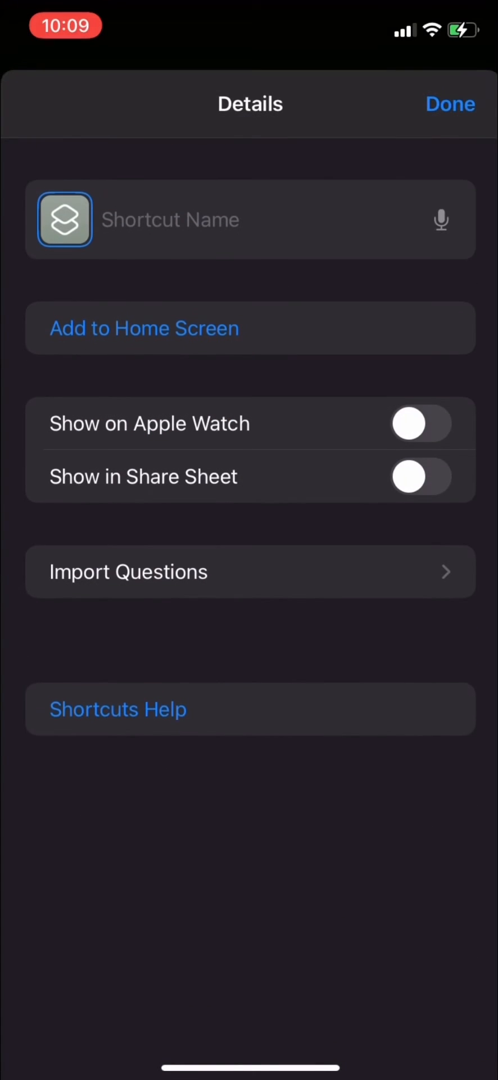
text(Tezz)
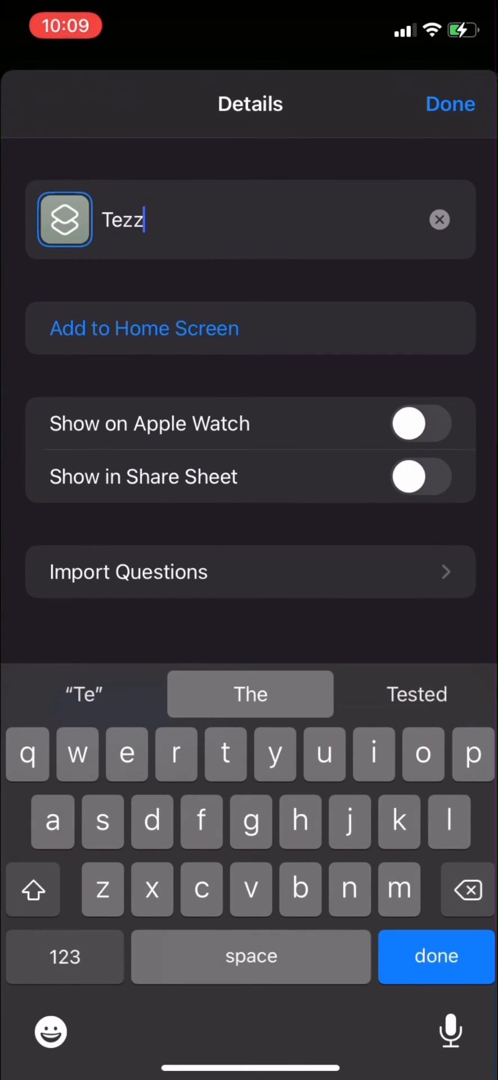
click(145, 328)
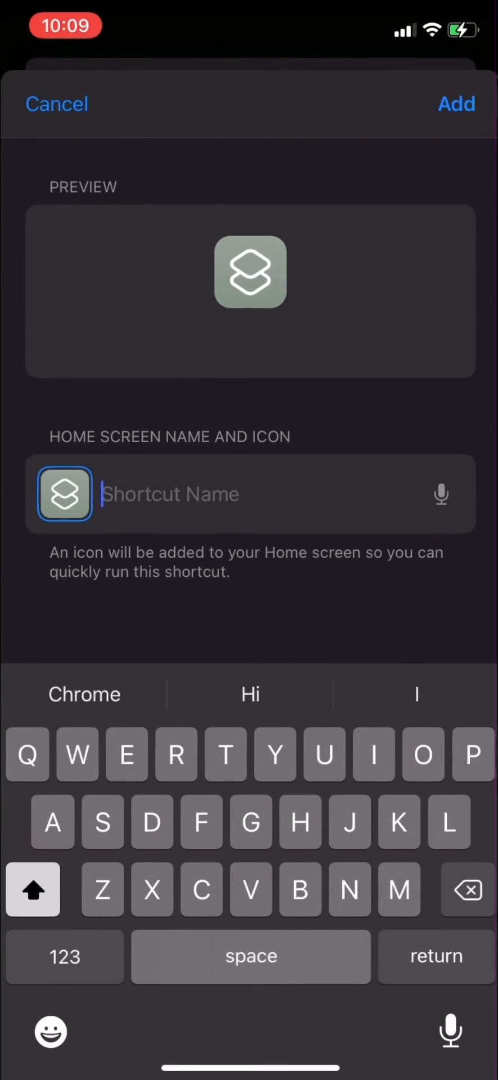
text(Tex)
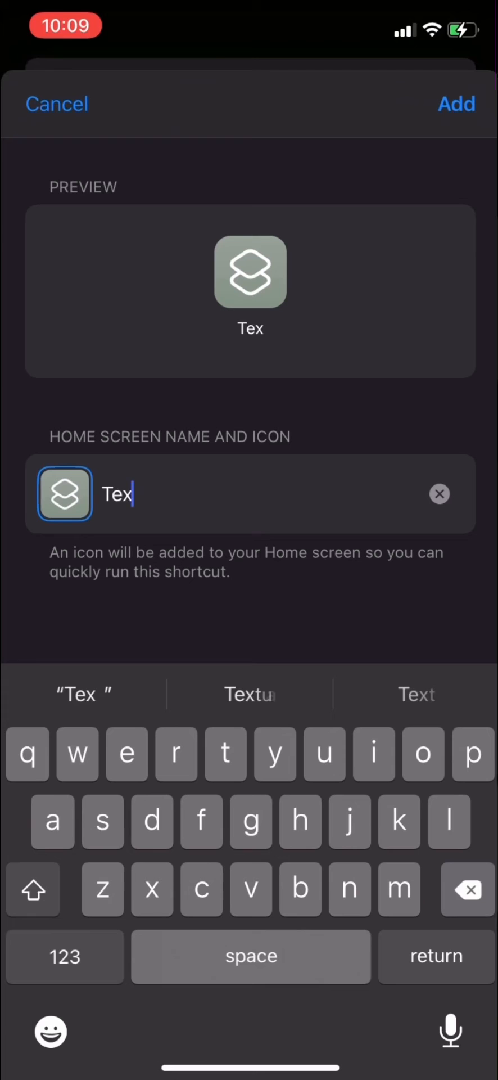
Step: Use the weathered helmet photo as the icon and add Tezza App to the home screen
click(64, 493)
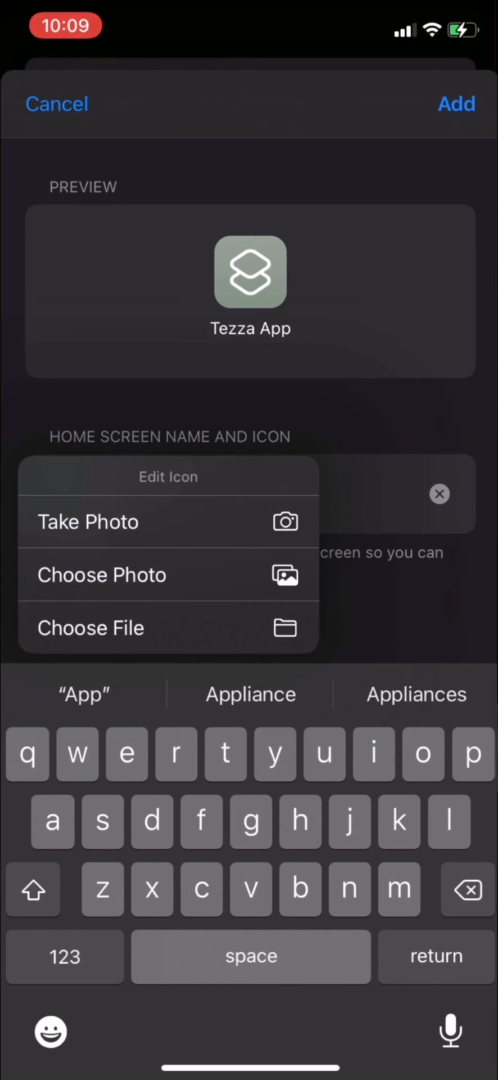
click(102, 575)
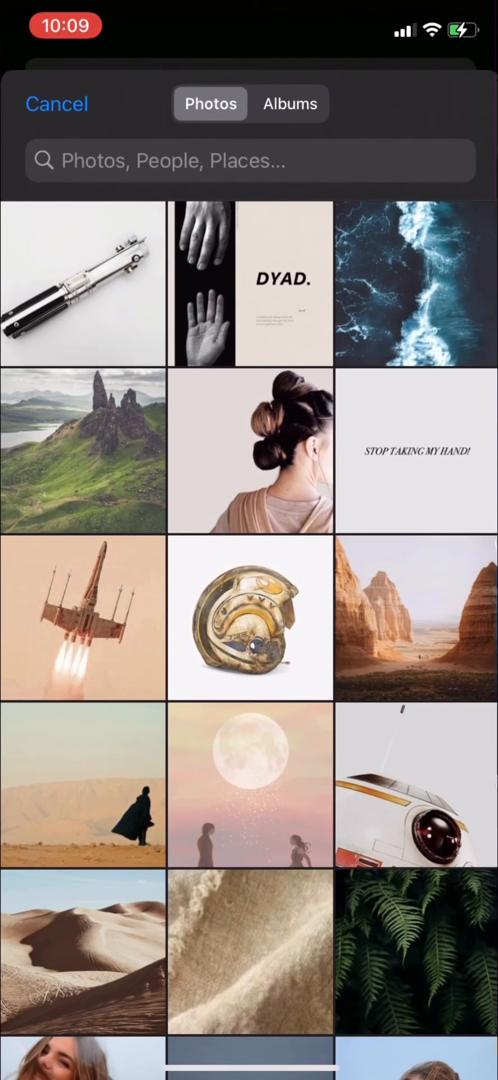
click(251, 617)
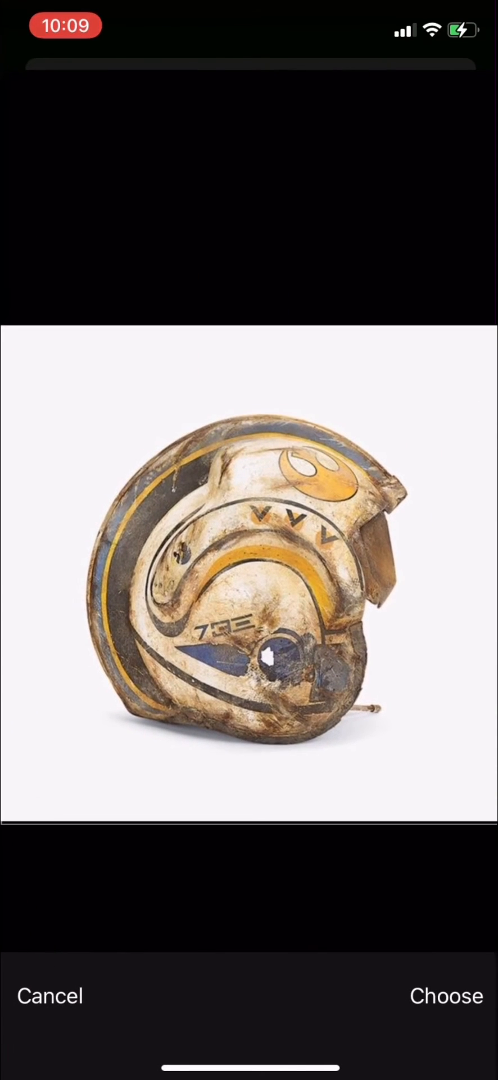
click(447, 997)
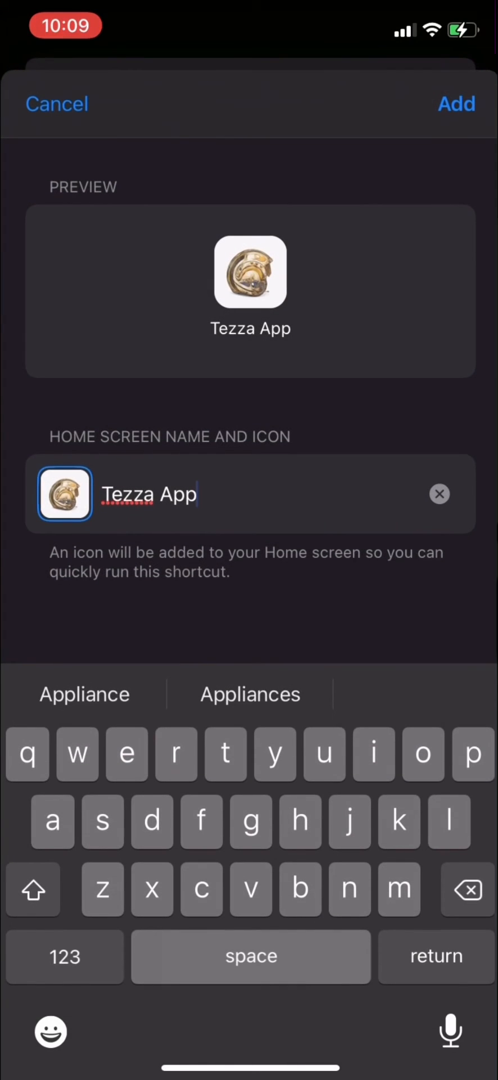
click(456, 104)
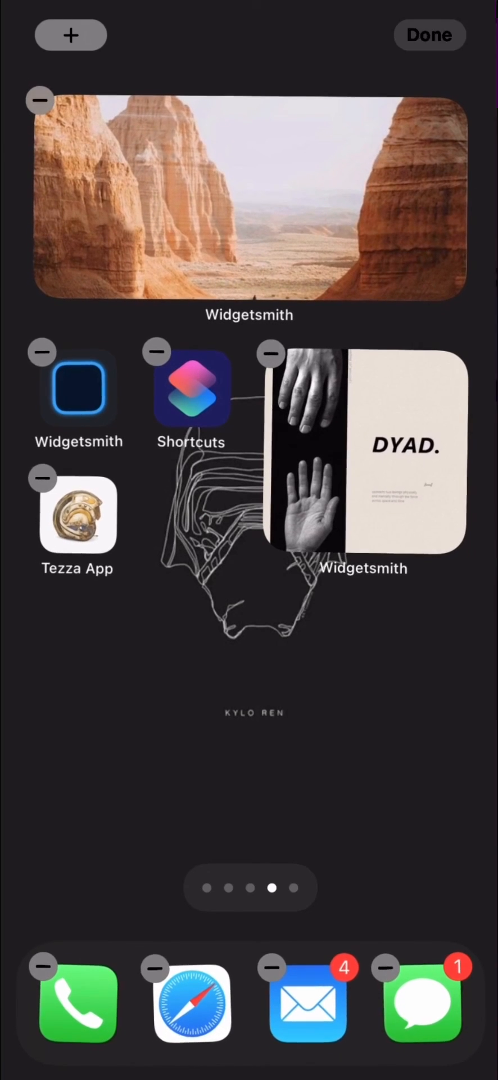
Step: Tap Done to leave home screen edit mode with Tezza App placed
click(430, 35)
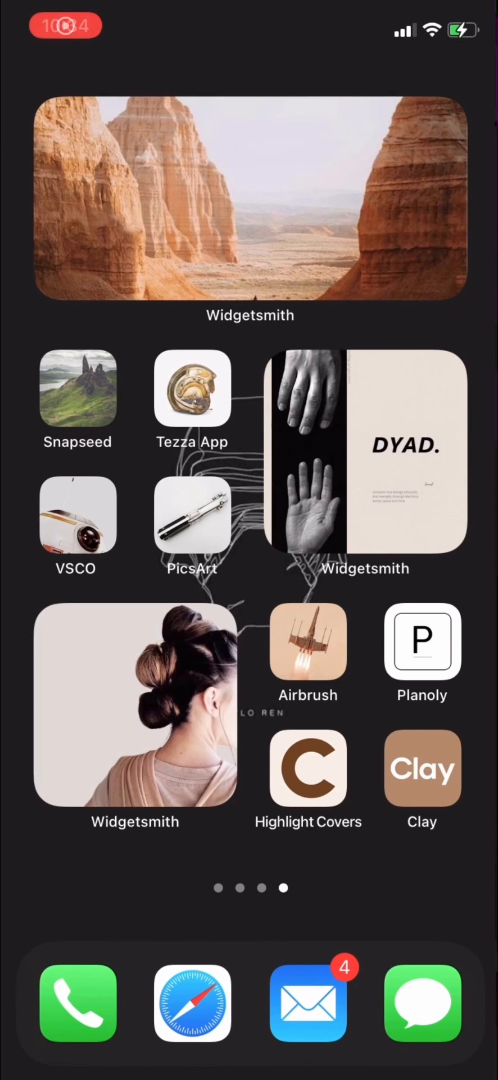